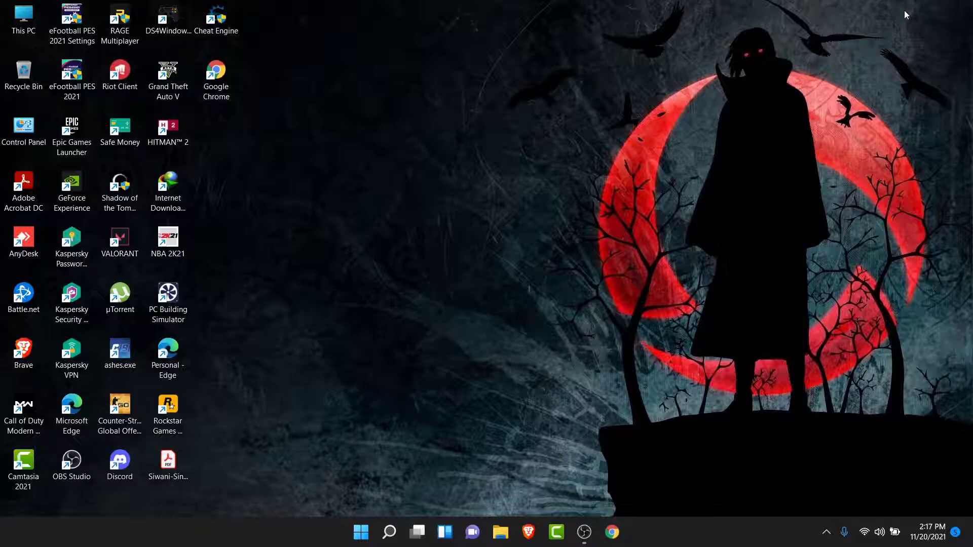
{"action": "mouse_move", "coordinate": [685, 372]}
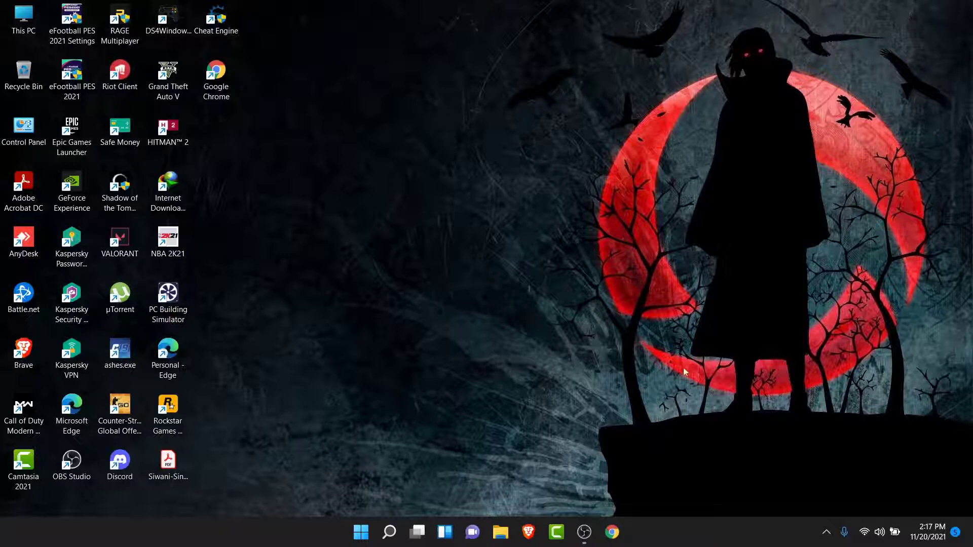
{"action": "mouse_move", "coordinate": [622, 536]}
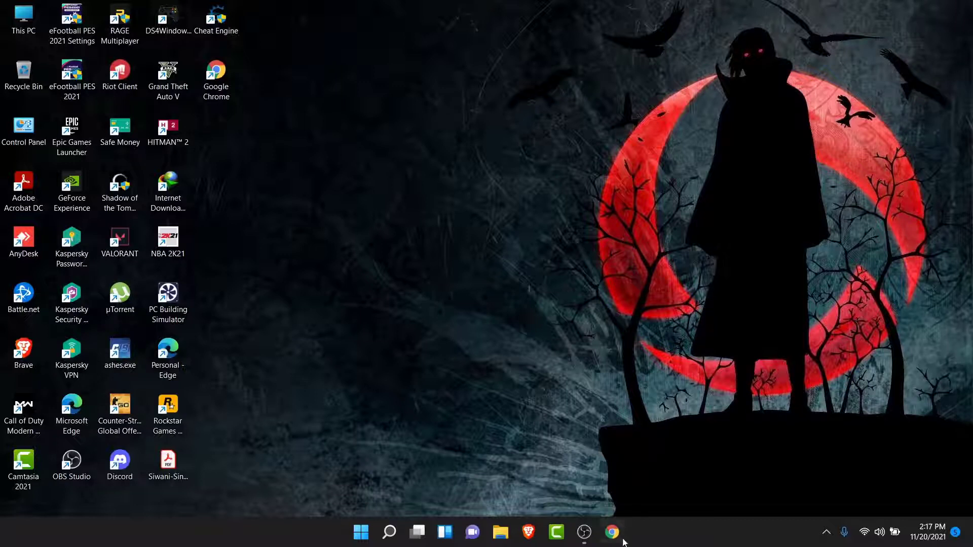
Step: Launch Chrome and go to Mail.ru from the New Tab shortcut
{"action": "left_click", "coordinate": [611, 533]}
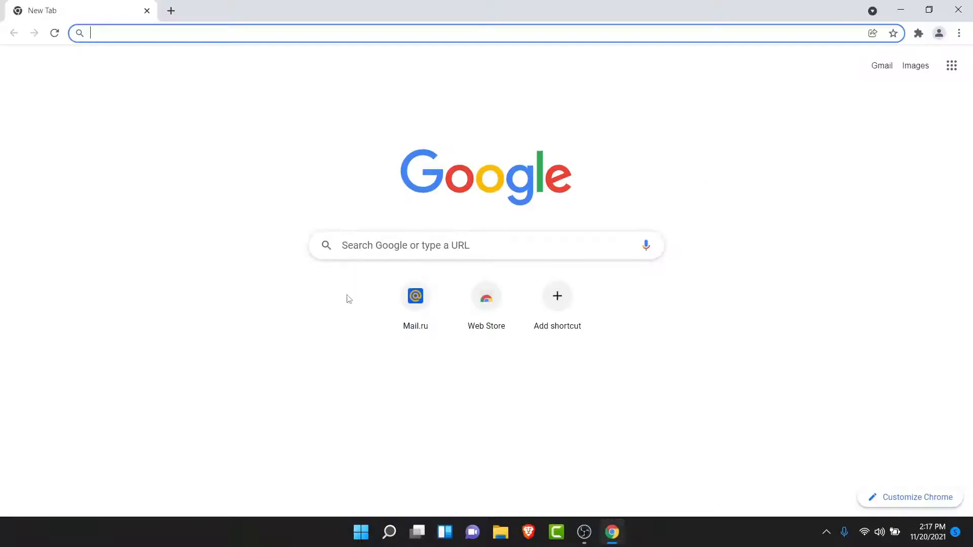
{"action": "left_click", "coordinate": [414, 295]}
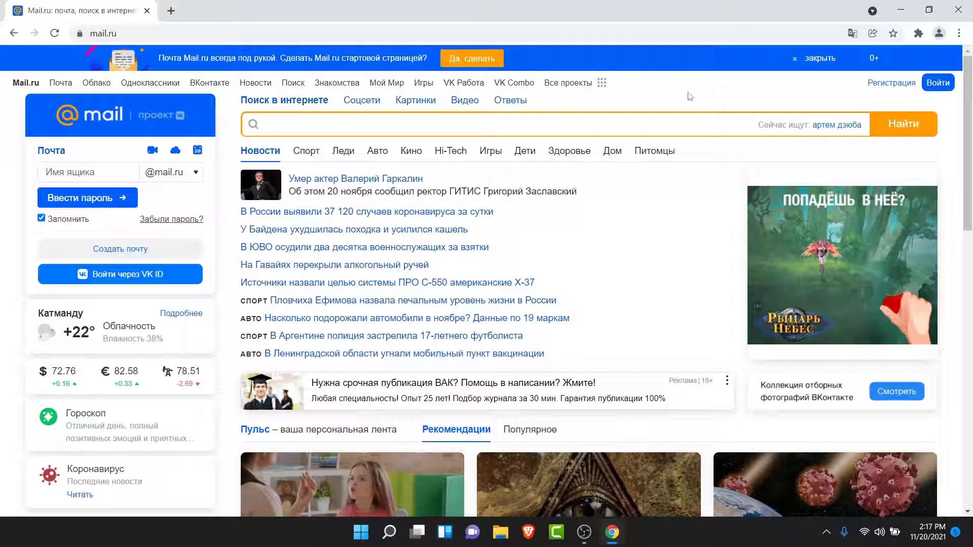
Step: Translate the Mail.ru page to English and dismiss the Google Translate bubble
{"action": "right_click", "coordinate": [689, 94]}
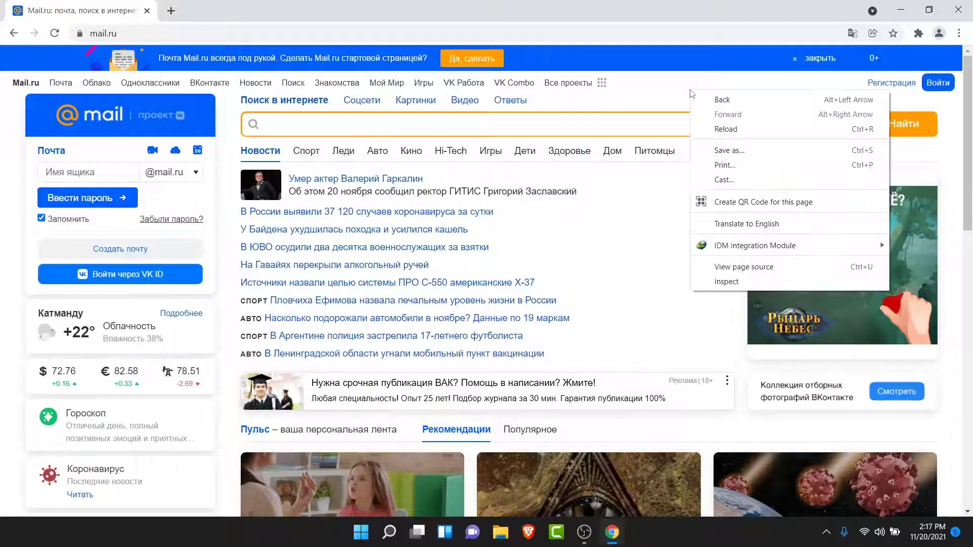
{"action": "mouse_move", "coordinate": [746, 224]}
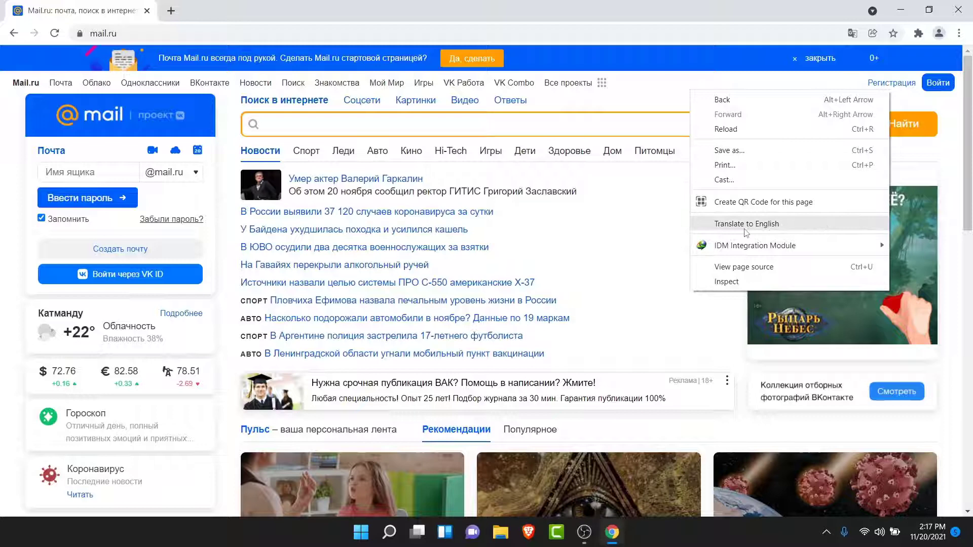
{"action": "left_click", "coordinate": [747, 223]}
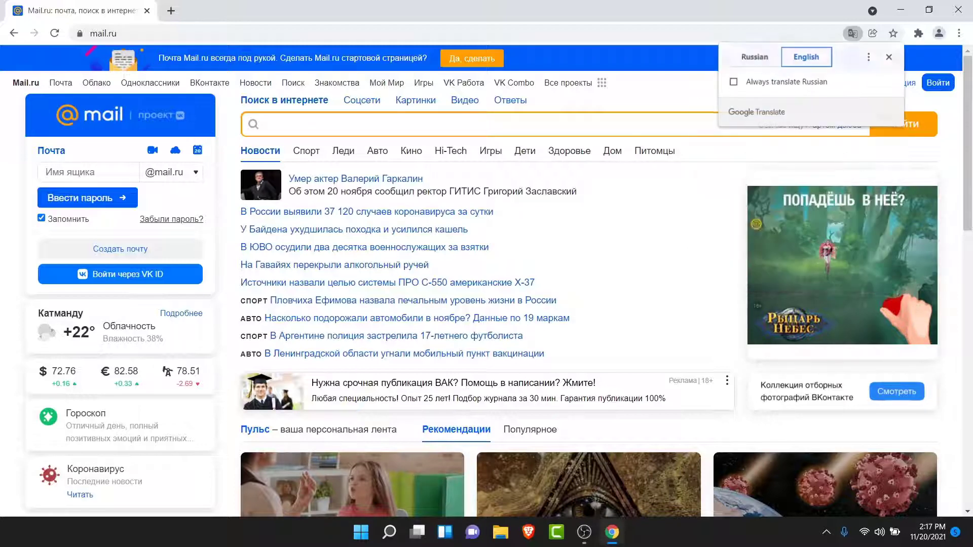
{"action": "left_click", "coordinate": [806, 56]}
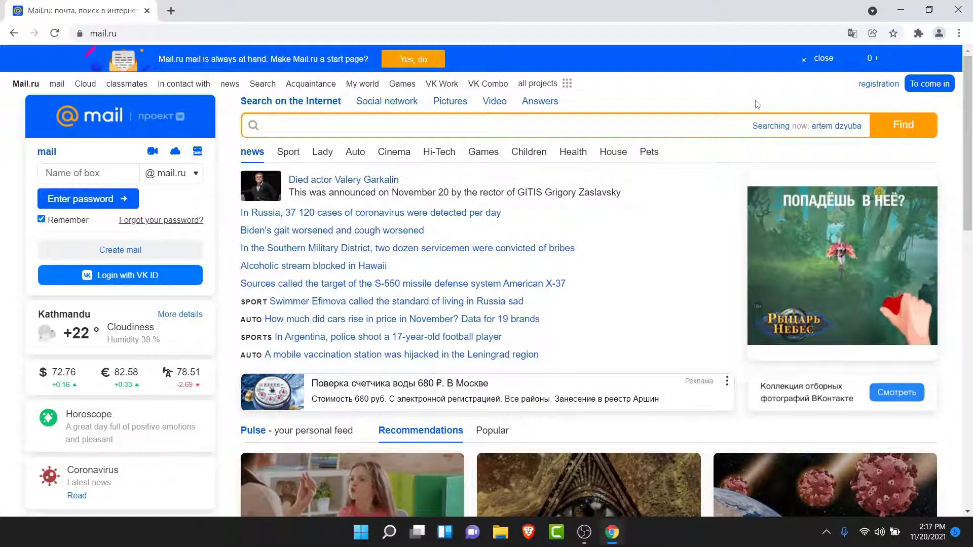
{"action": "mouse_move", "coordinate": [878, 84]}
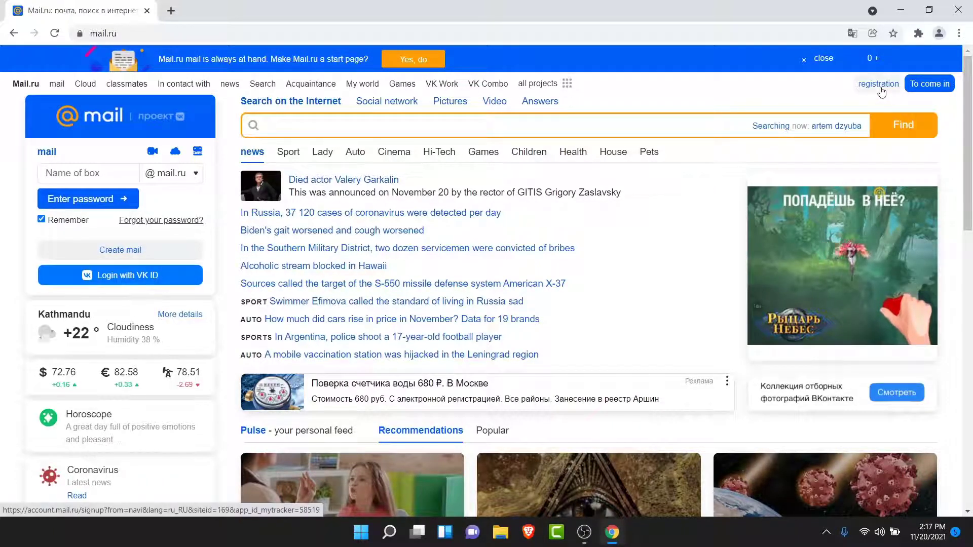
{"action": "left_click", "coordinate": [877, 84]}
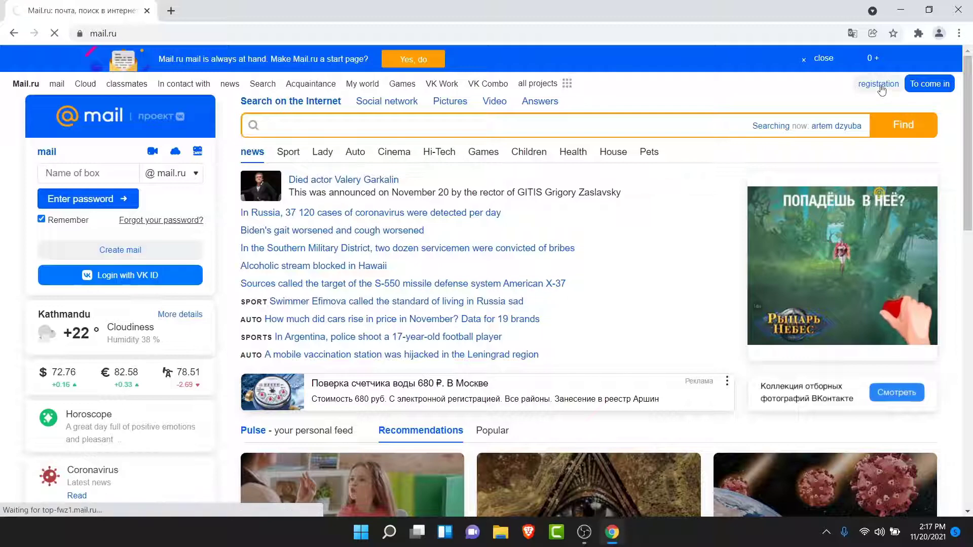
{"action": "left_click", "coordinate": [878, 83]}
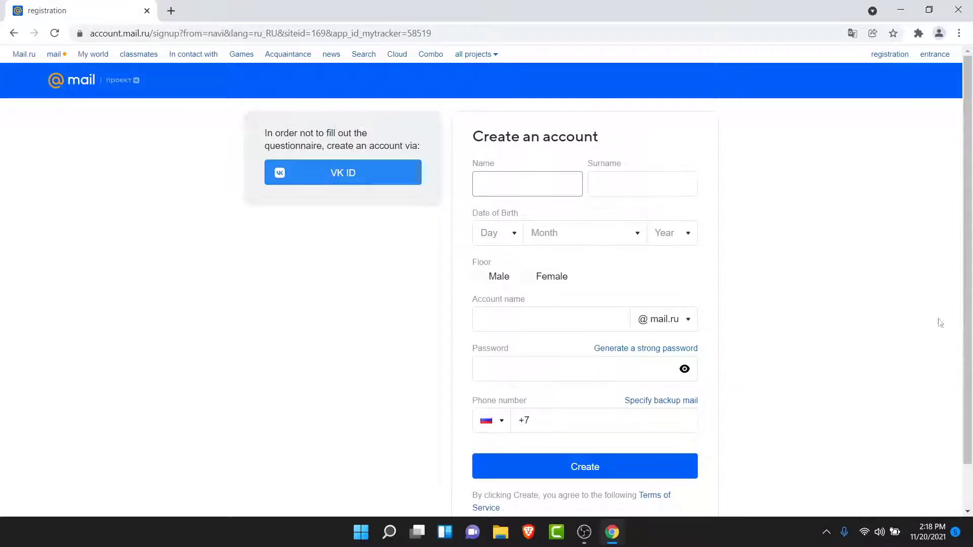
{"action": "mouse_move", "coordinate": [938, 323]}
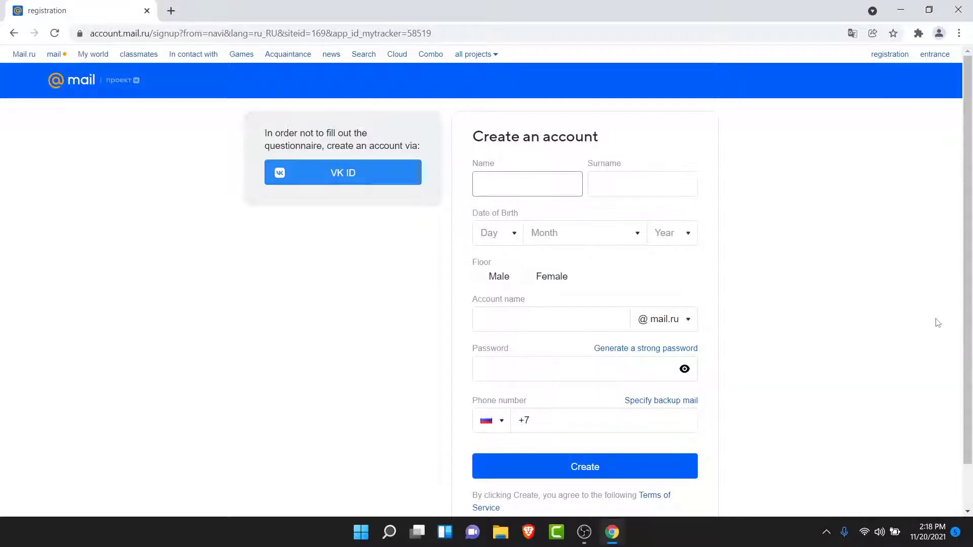
{"action": "mouse_move", "coordinate": [800, 389]}
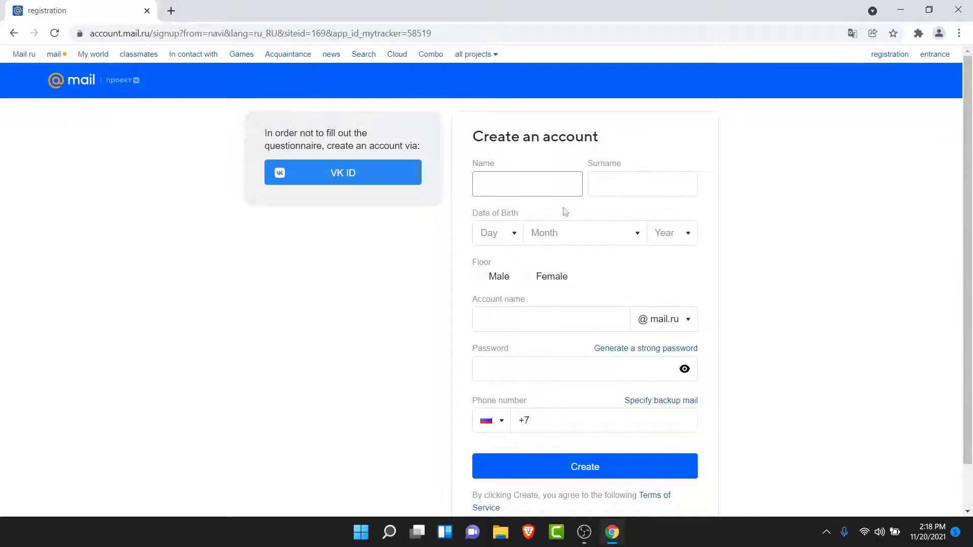
{"action": "type", "text": "Singh"}
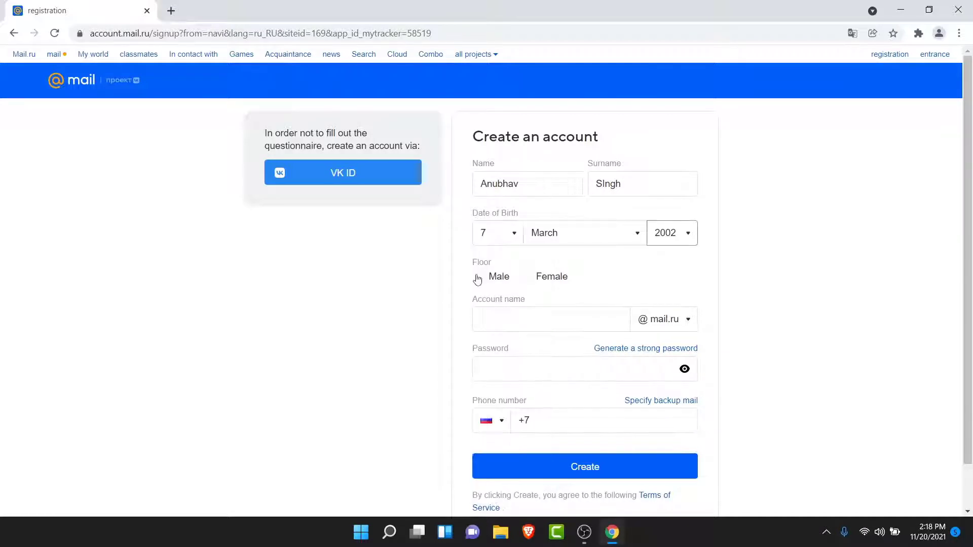
{"action": "left_click", "coordinate": [478, 276]}
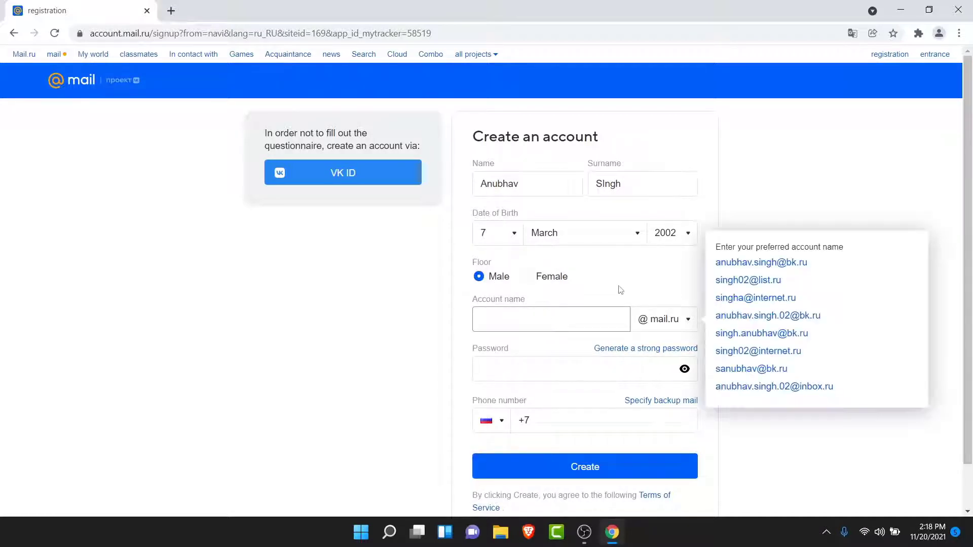
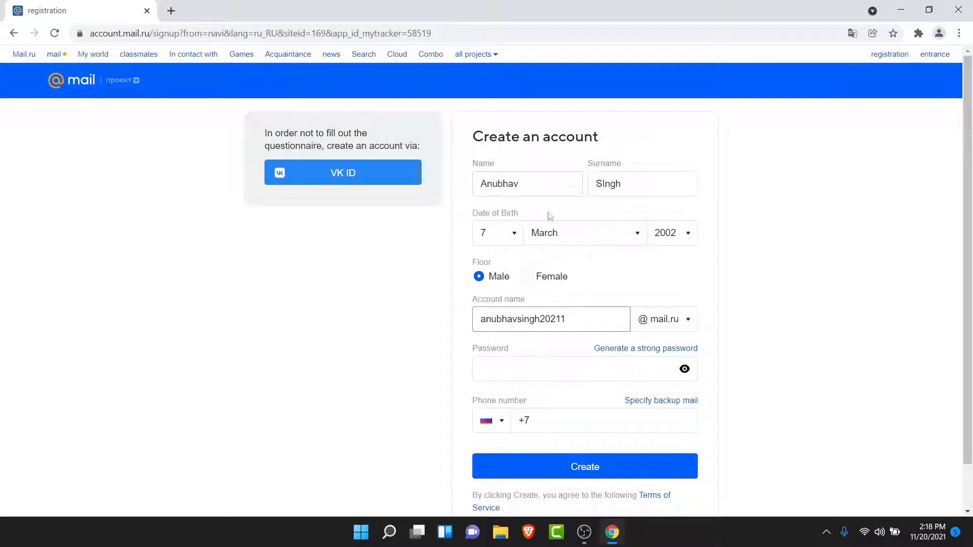
{"action": "left_click", "coordinate": [551, 319]}
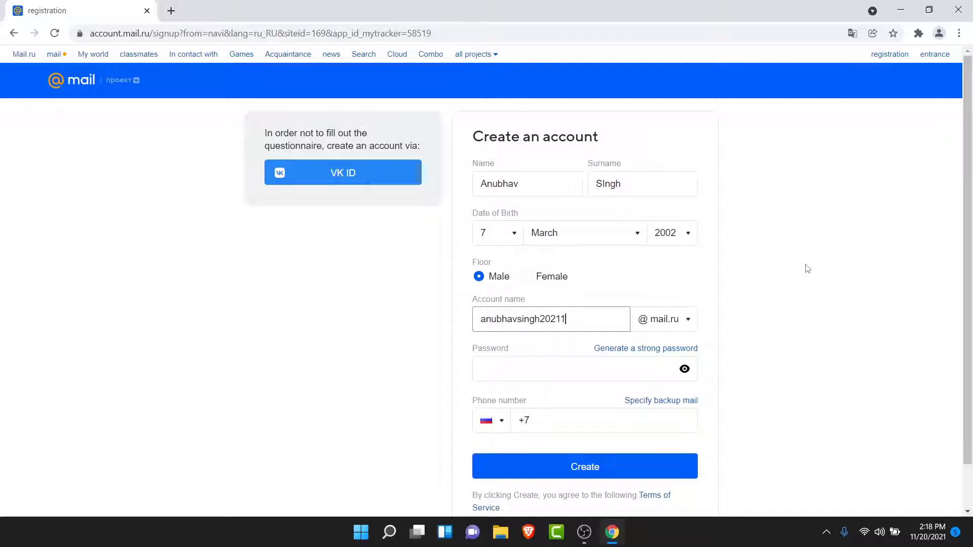
{"action": "mouse_move", "coordinate": [787, 273]}
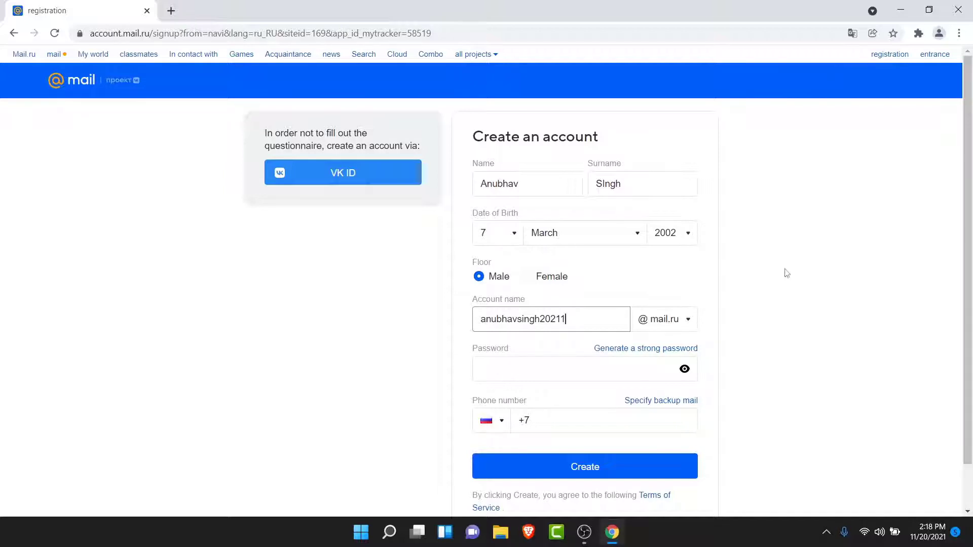
{"action": "mouse_move", "coordinate": [771, 286]}
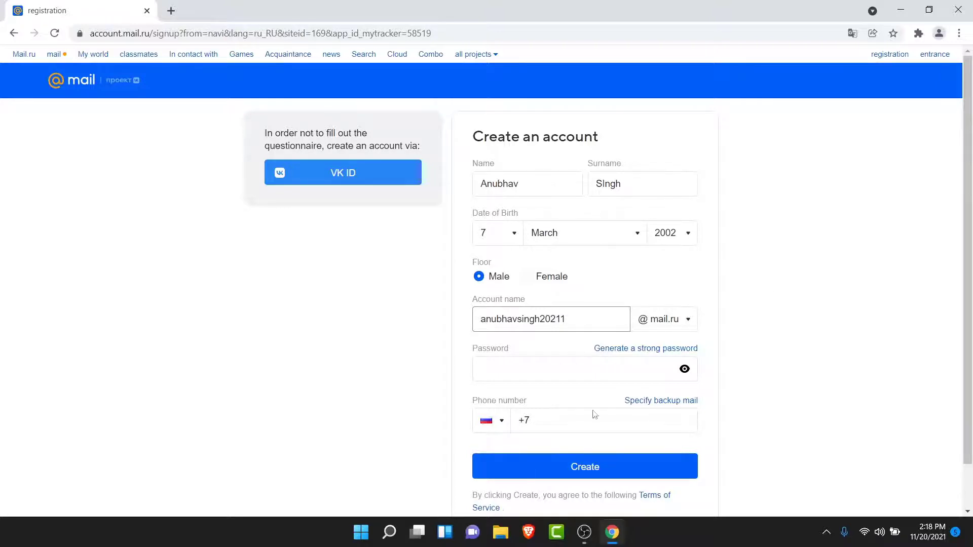
{"action": "left_click", "coordinate": [584, 466]}
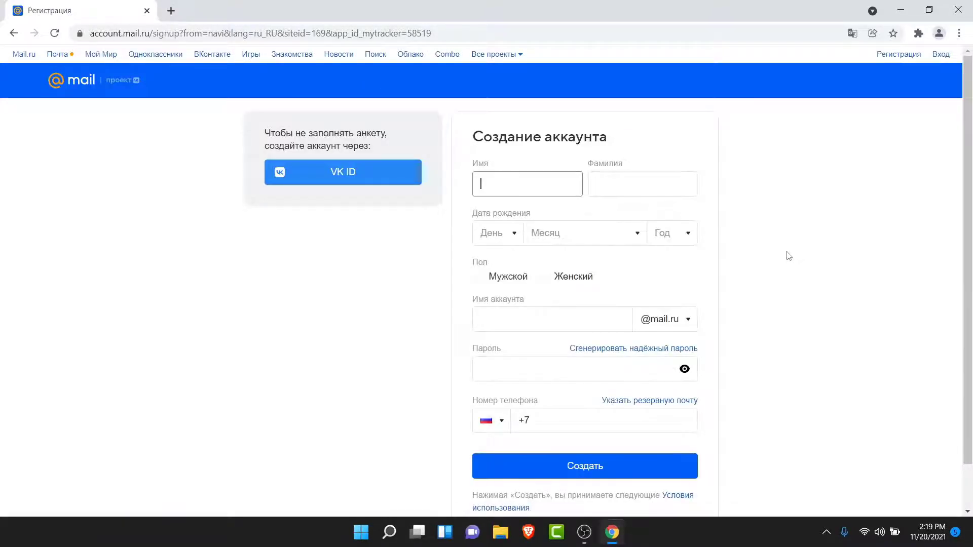
{"action": "left_click", "coordinate": [852, 32]}
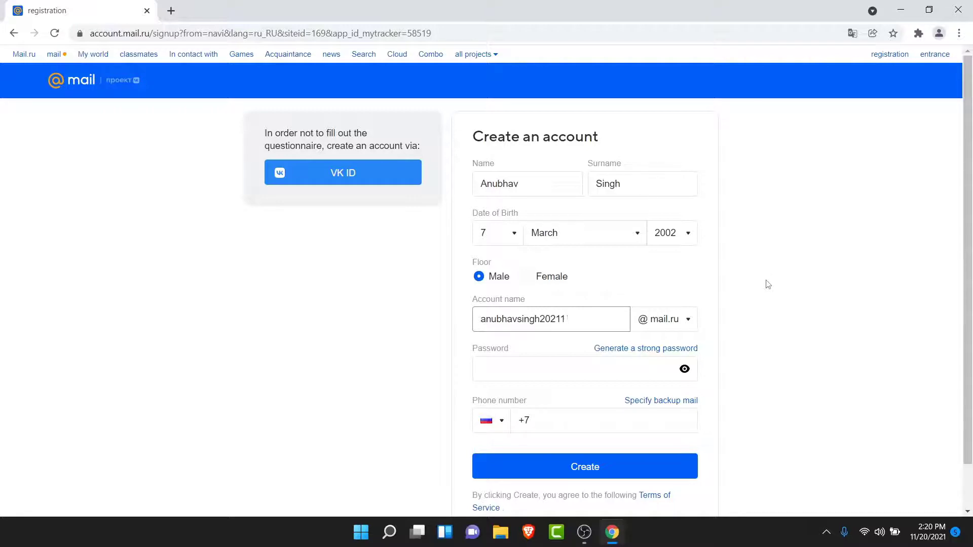
Step: Focus the Password field to begin entering the account password
{"action": "left_click", "coordinate": [852, 33]}
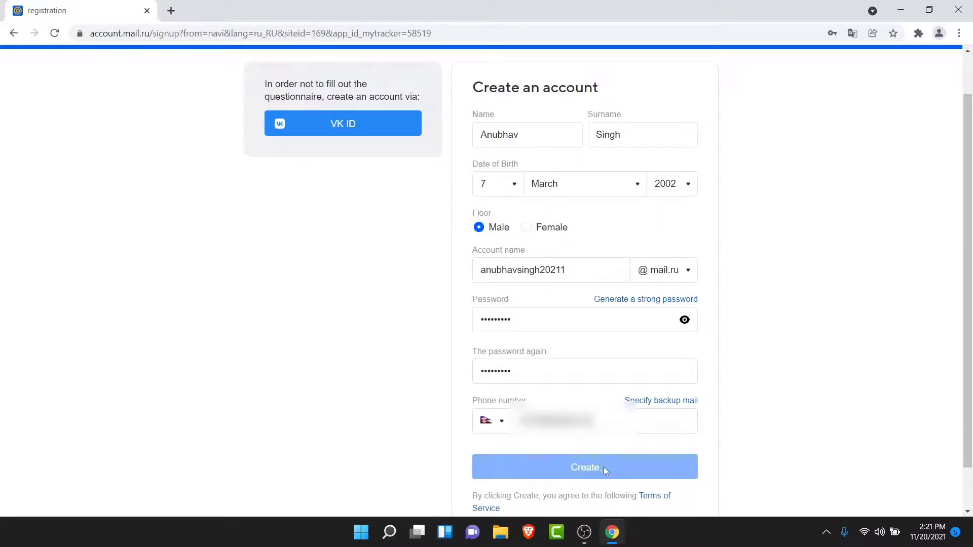
Step: Submit the form with Create and confirm the caller's last six digits
{"action": "left_click", "coordinate": [583, 466]}
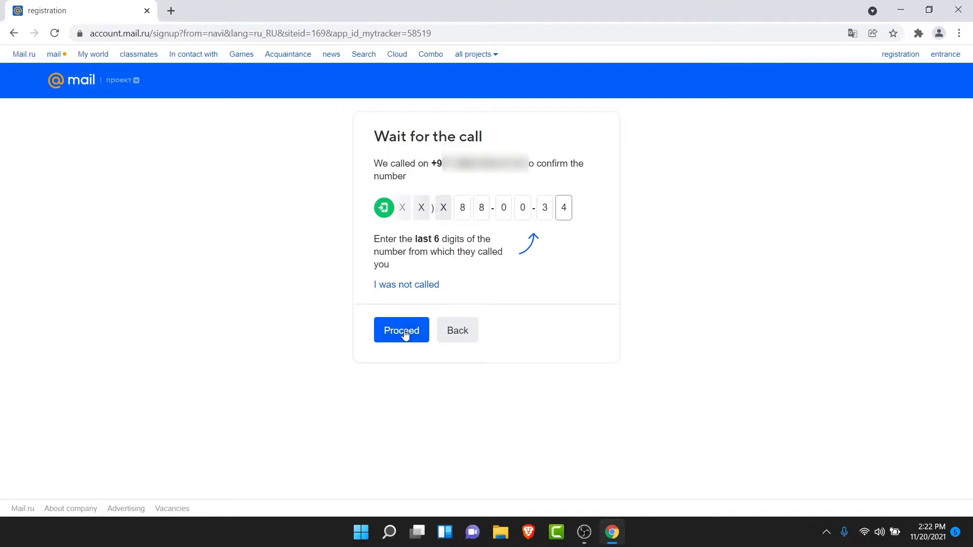
{"action": "left_click", "coordinate": [401, 329]}
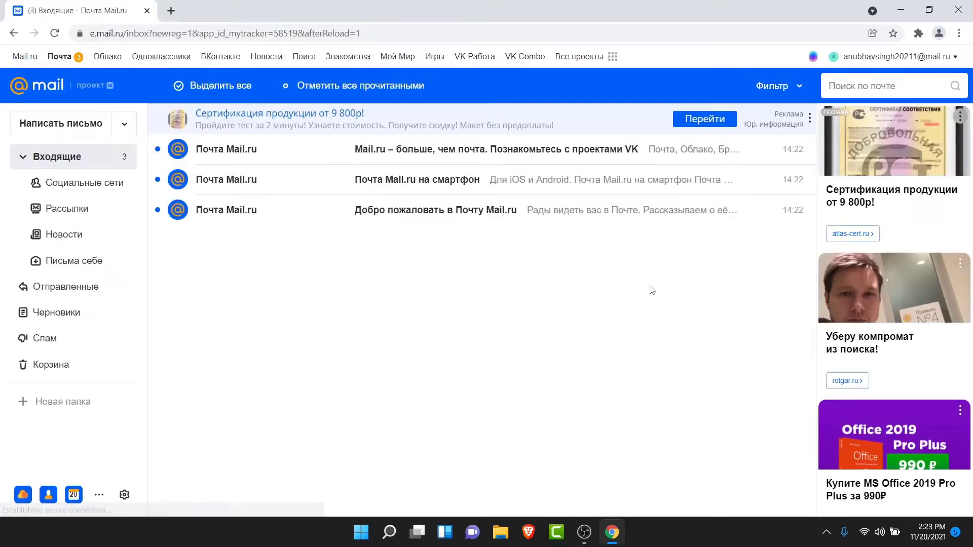